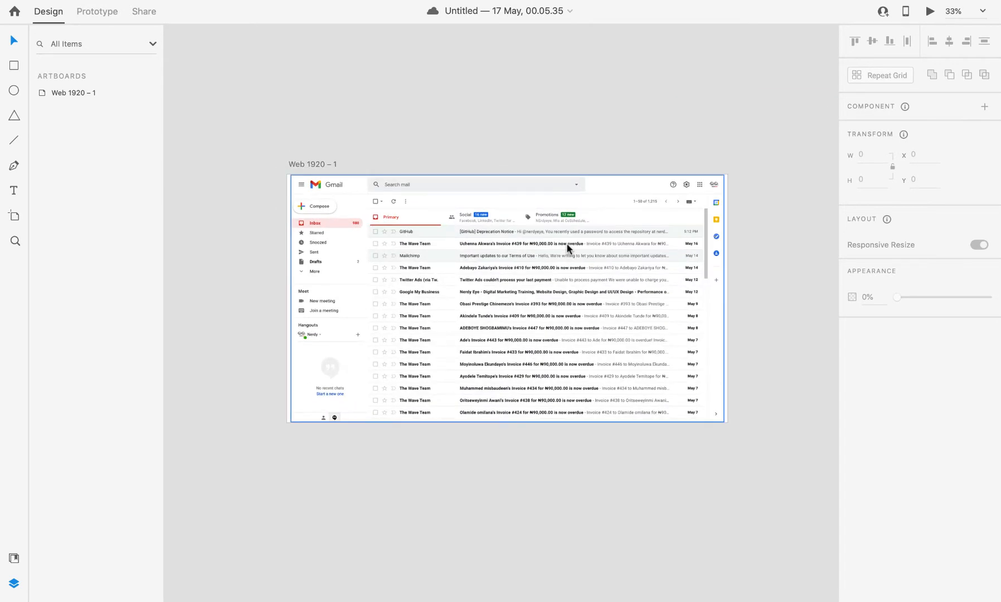
# Give the navbar rectangle a red border of size 5 with no fill
pyautogui.scroll(3)
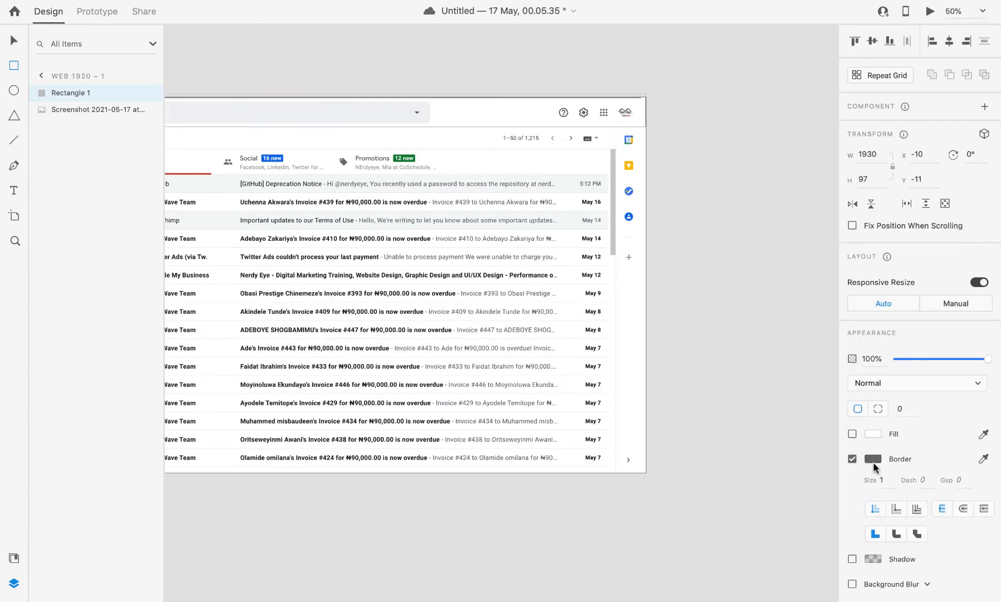
pyautogui.click(871, 458)
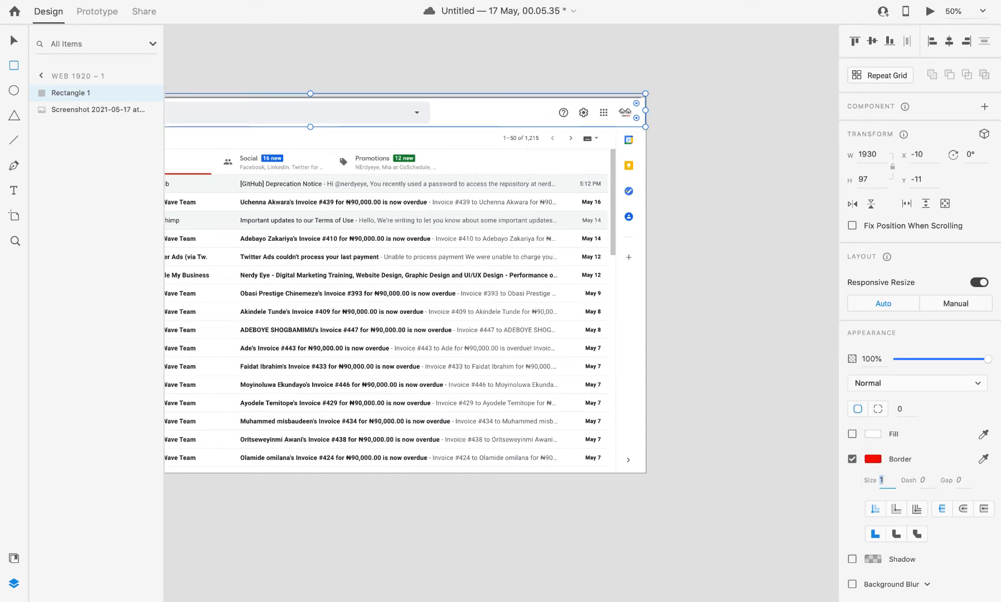
pyautogui.write('5')
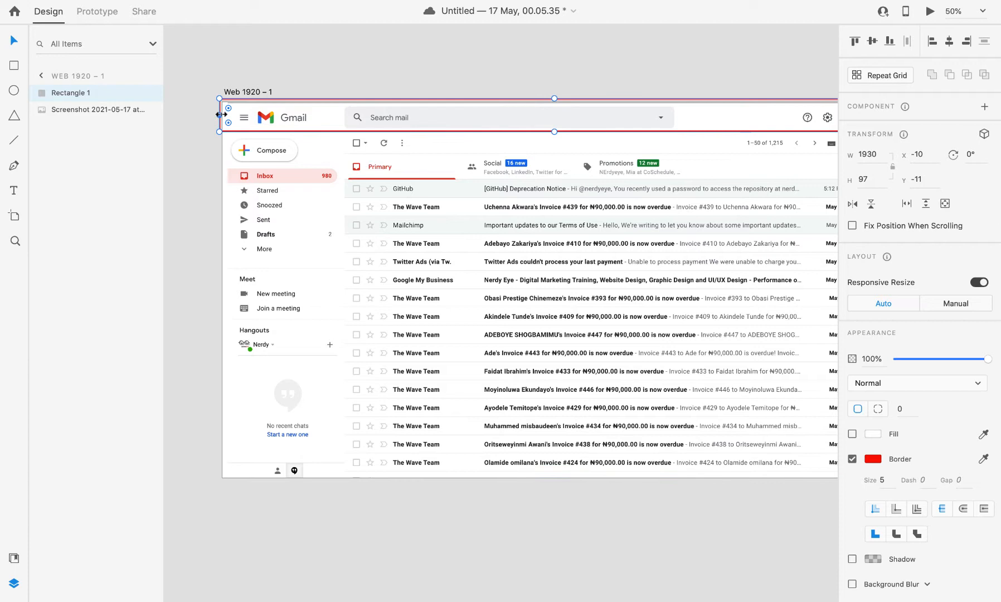
# Draw a 363×1080 rectangle framing the left sidebar, keeping the red 5px border
pyautogui.moveTo(219, 119); pyautogui.dragTo(226, 119)
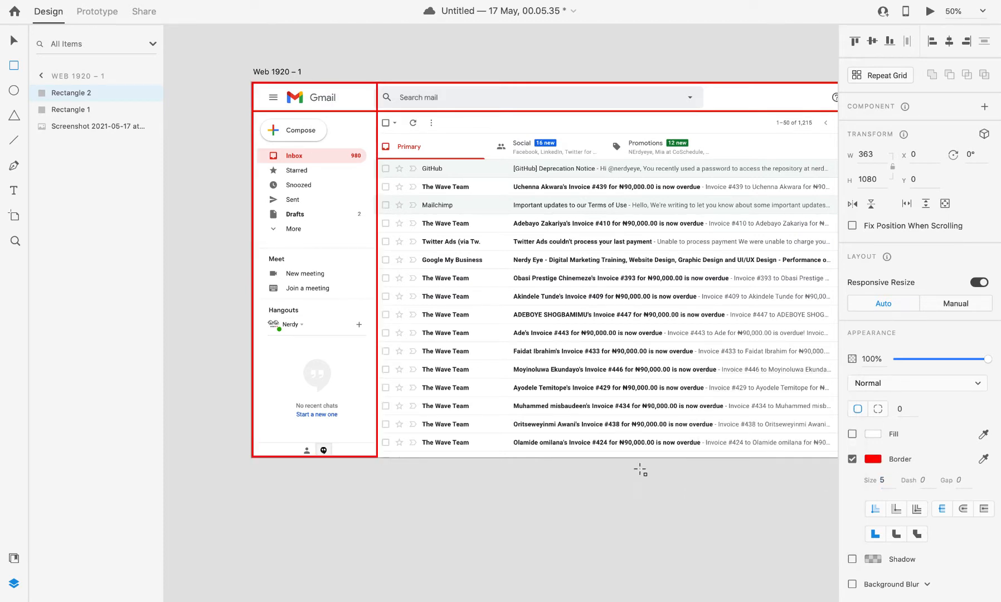
# Frame the right add-ons strip with a rectangle and turn its border red
pyautogui.click(73, 93)
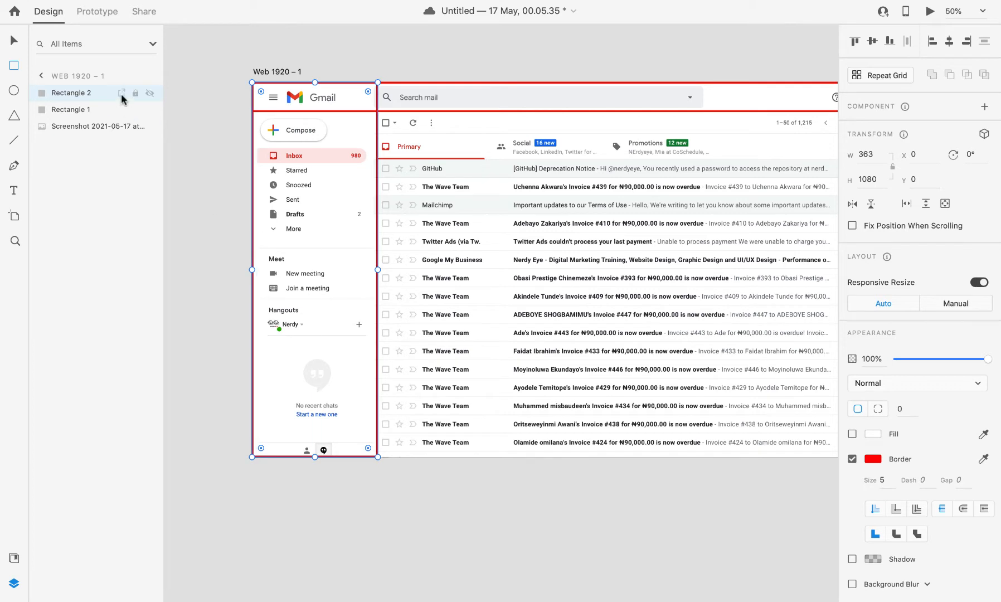
pyautogui.moveTo(651, 406)
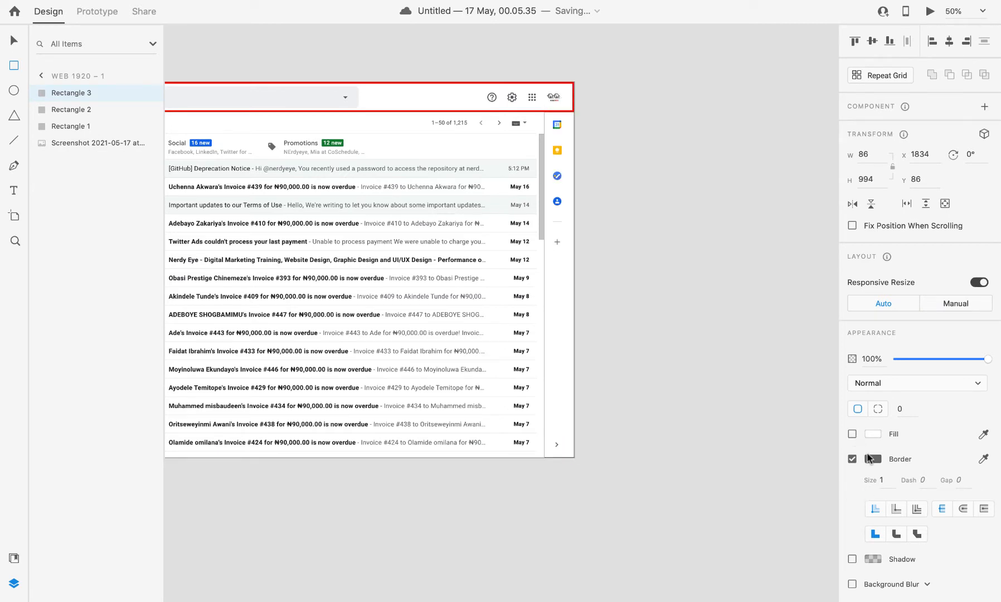
pyautogui.click(873, 459)
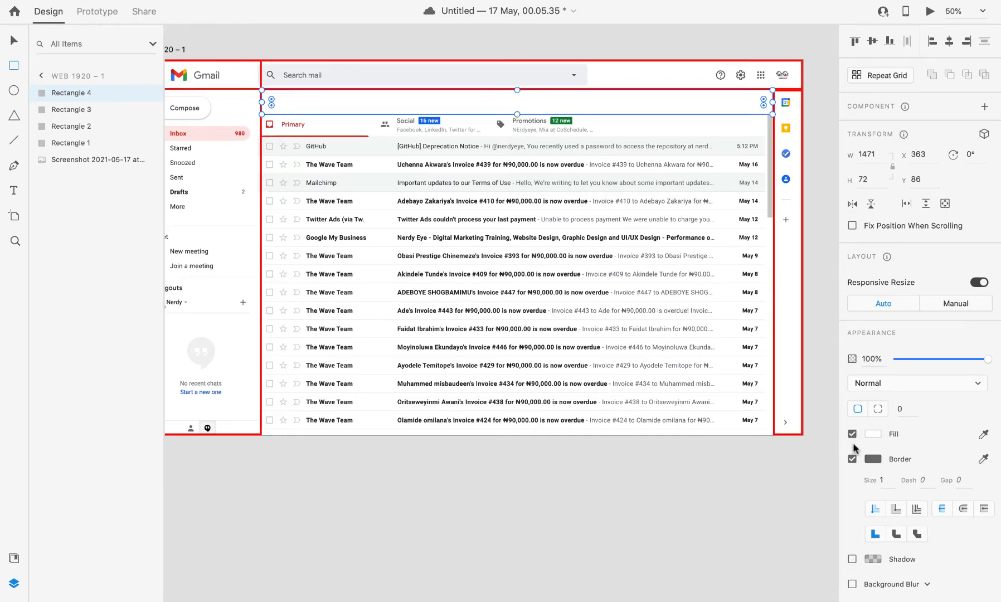
# Remove the toolbar rectangle's fill and turn its border red
pyautogui.click(853, 434)
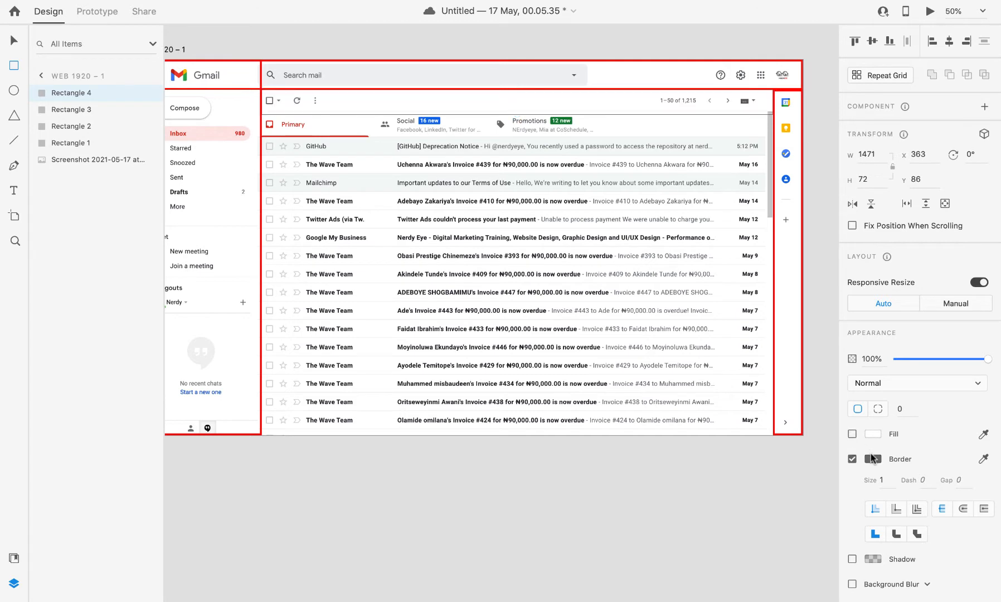
pyautogui.click(872, 458)
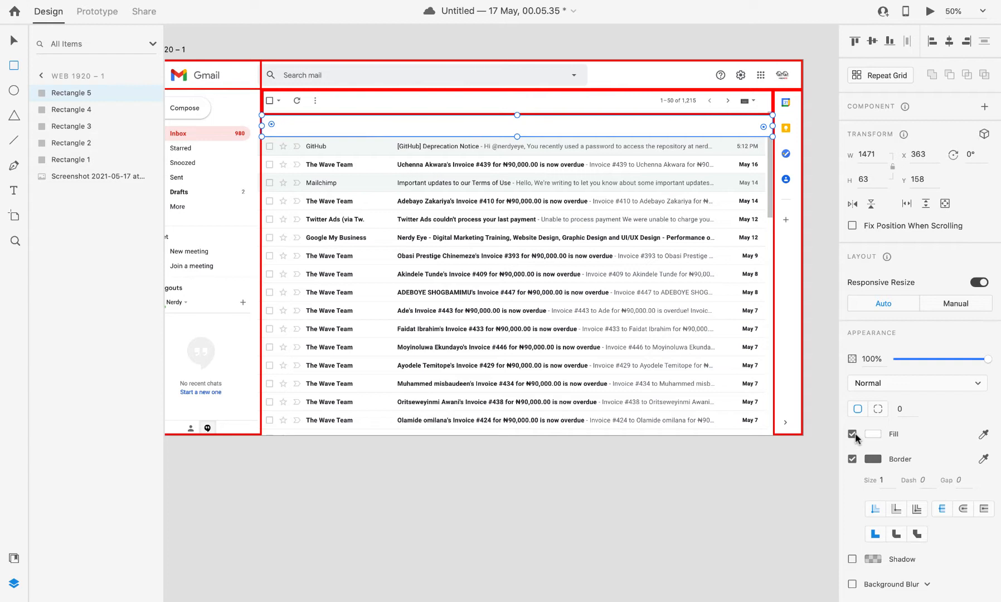
# Remove the fill from the tabs-row rectangle, leaving a red outline
pyautogui.click(872, 458)
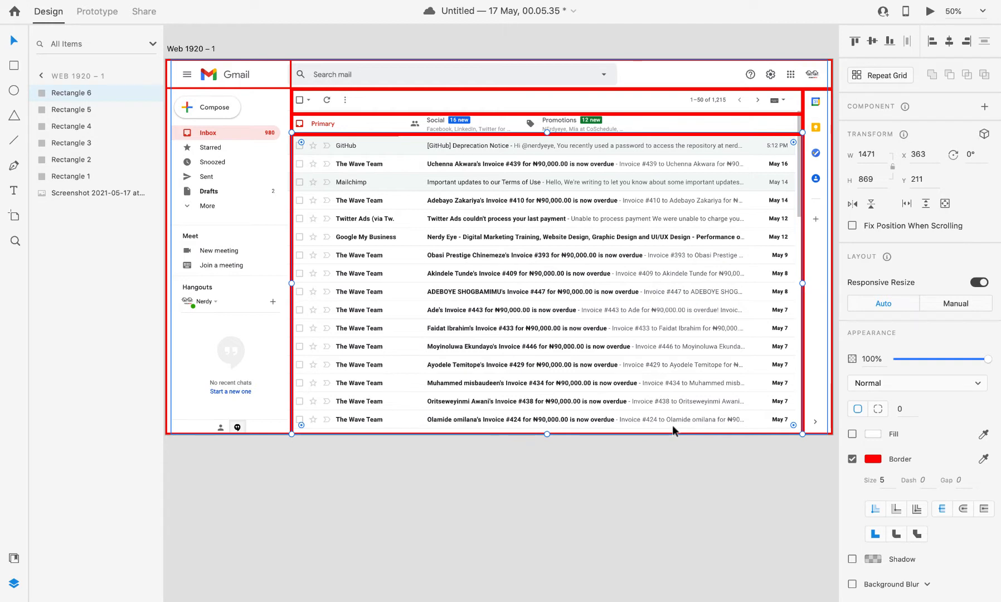
pyautogui.moveTo(205, 352)
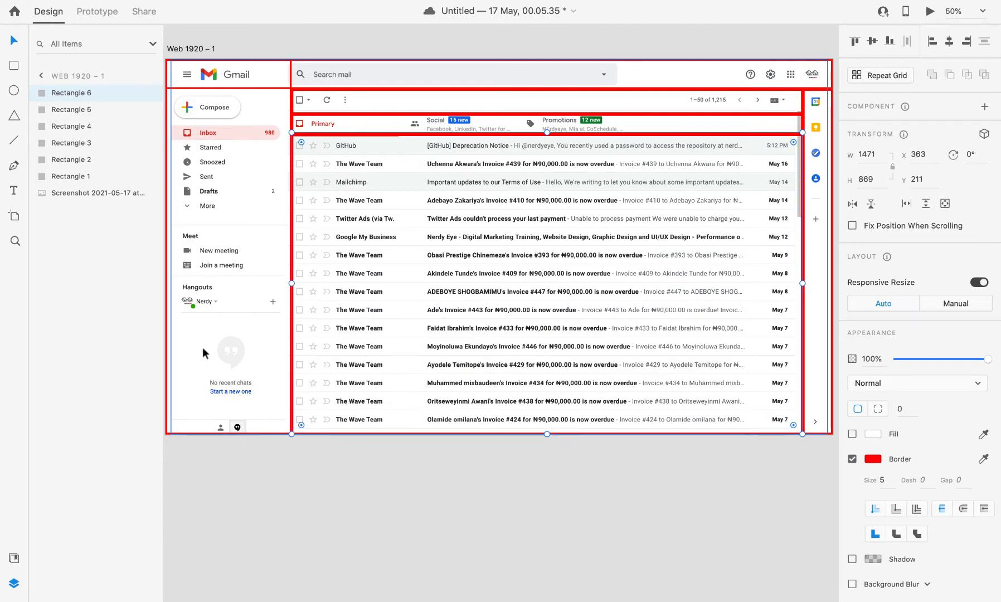
pyautogui.moveTo(170, 315)
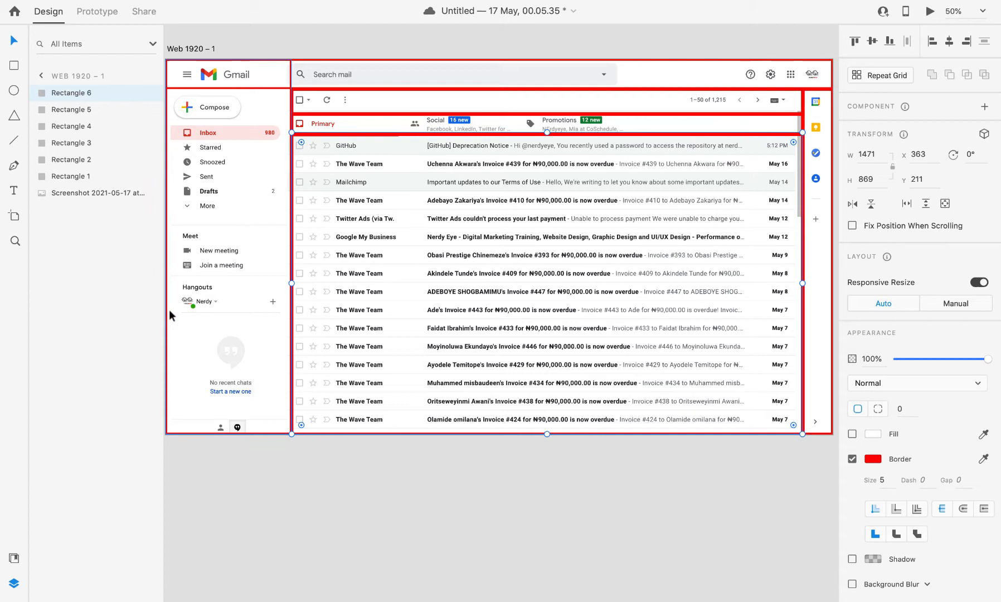
# Shrink Rectangle 2 so the sidebar outline starts at y 86, below the navbar
pyautogui.click(71, 159)
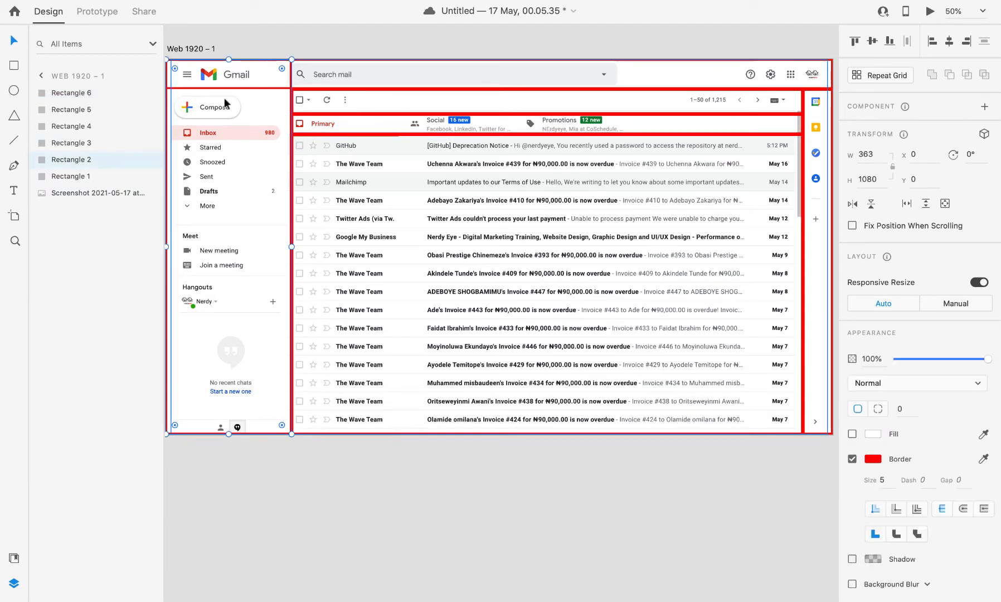
pyautogui.moveTo(228, 60); pyautogui.dragTo(228, 95)
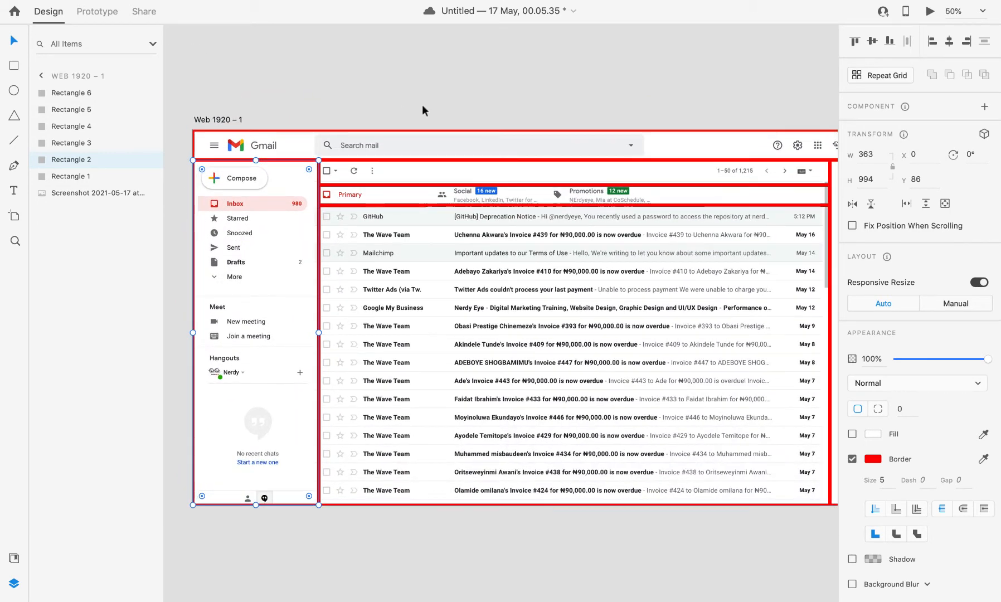
pyautogui.moveTo(710, 152)
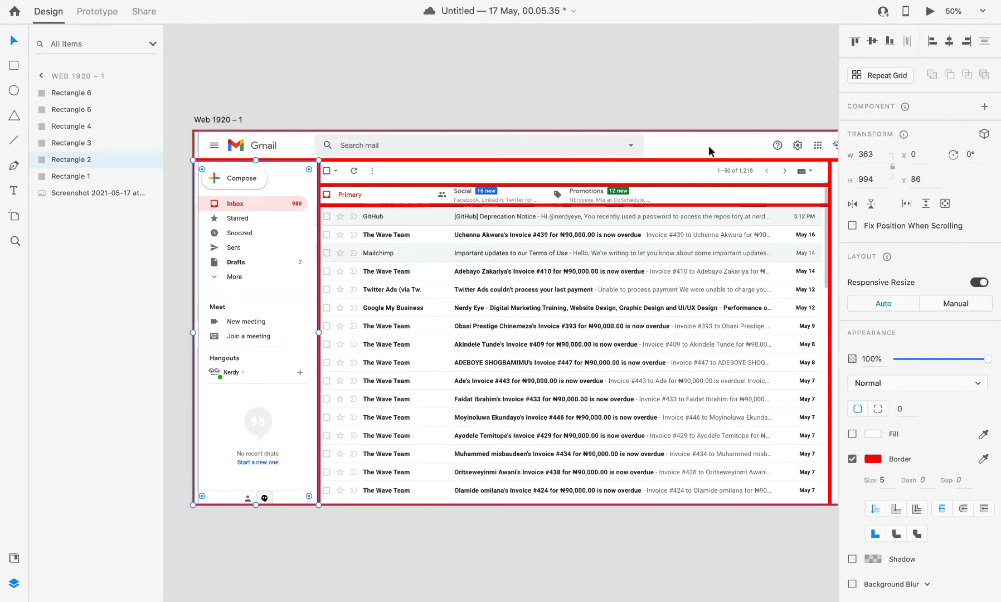
pyautogui.moveTo(397, 145)
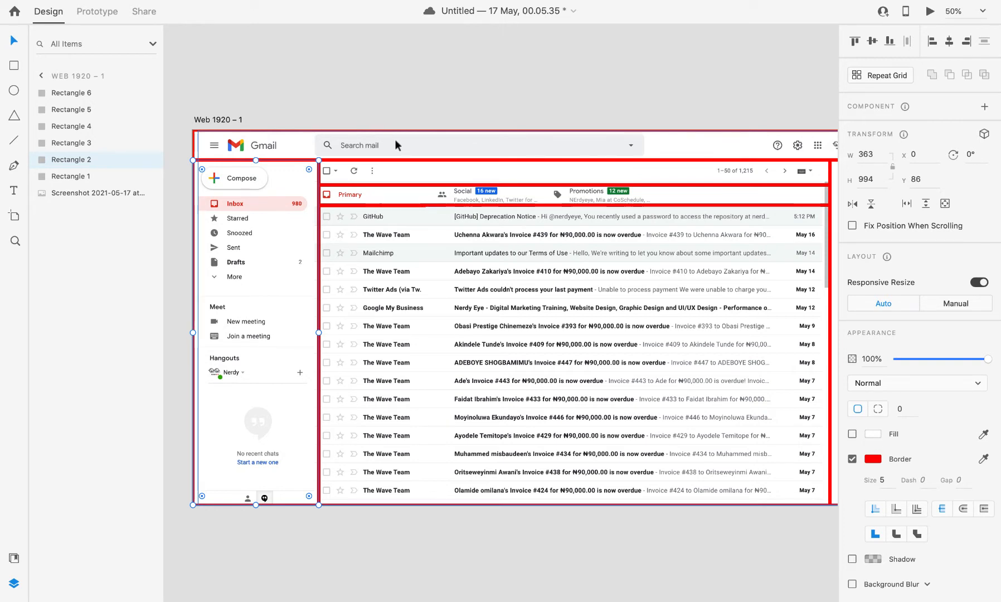
# Add Rectangle 7 over the logo area and Rectangle 8 over the search area, bordered red
pyautogui.click(72, 176)
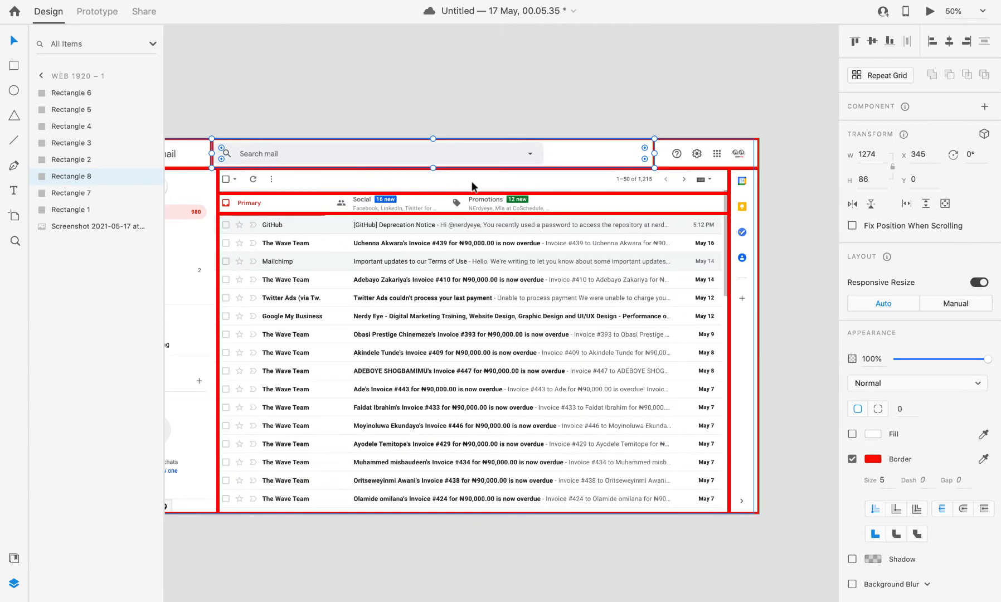
pyautogui.moveTo(669, 123)
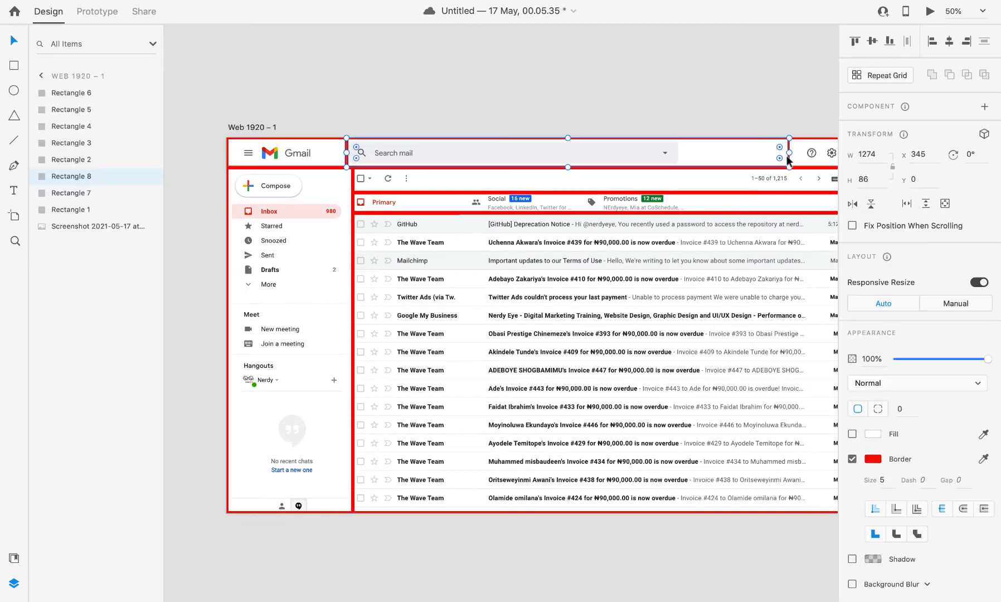
pyautogui.click(873, 459)
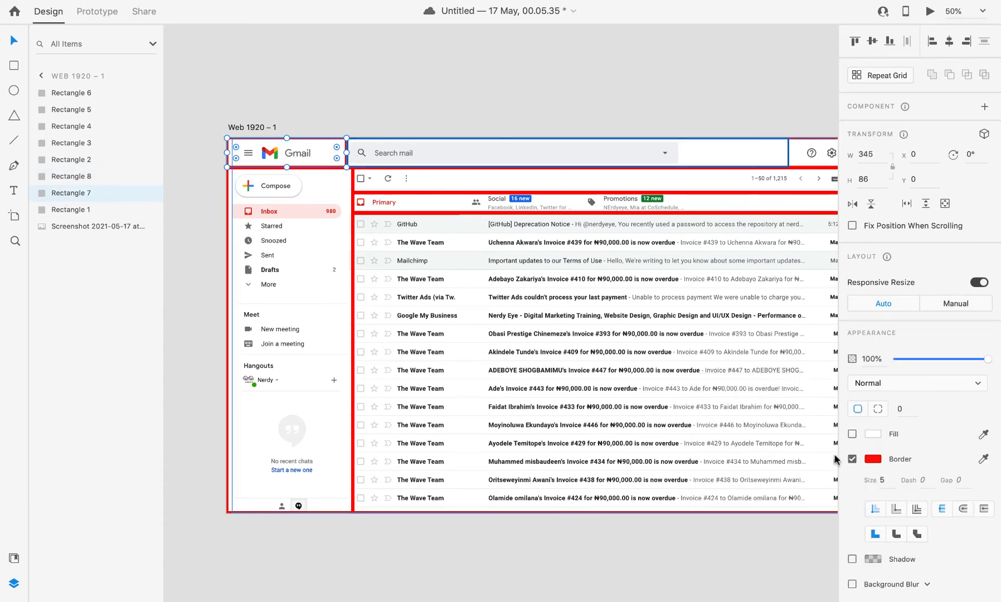
# Set Rectangles 7 and 8 to blue borders of size 2, insetting the logo box to 340×81
pyautogui.click(873, 459)
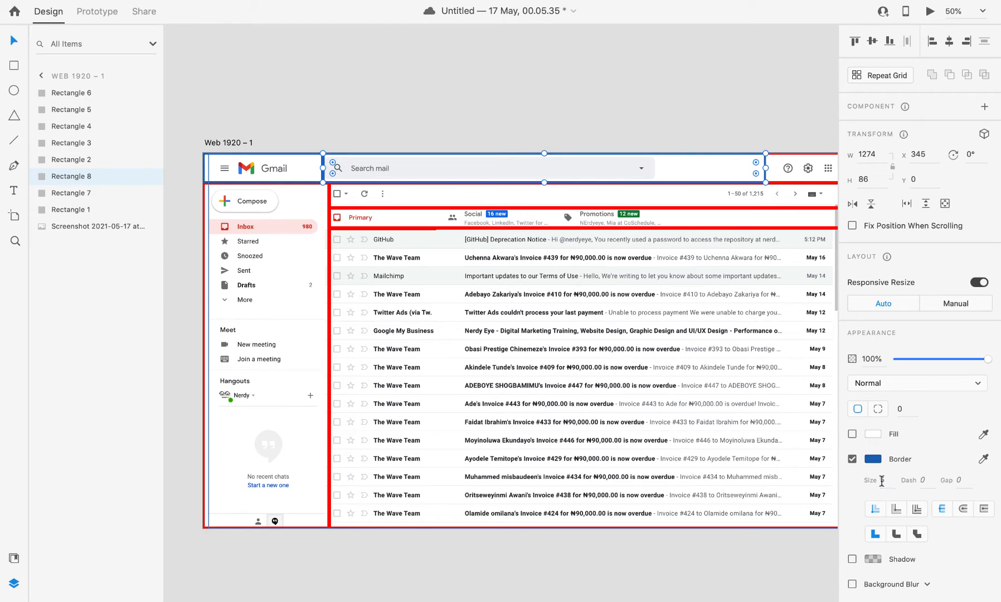
pyautogui.write('2')
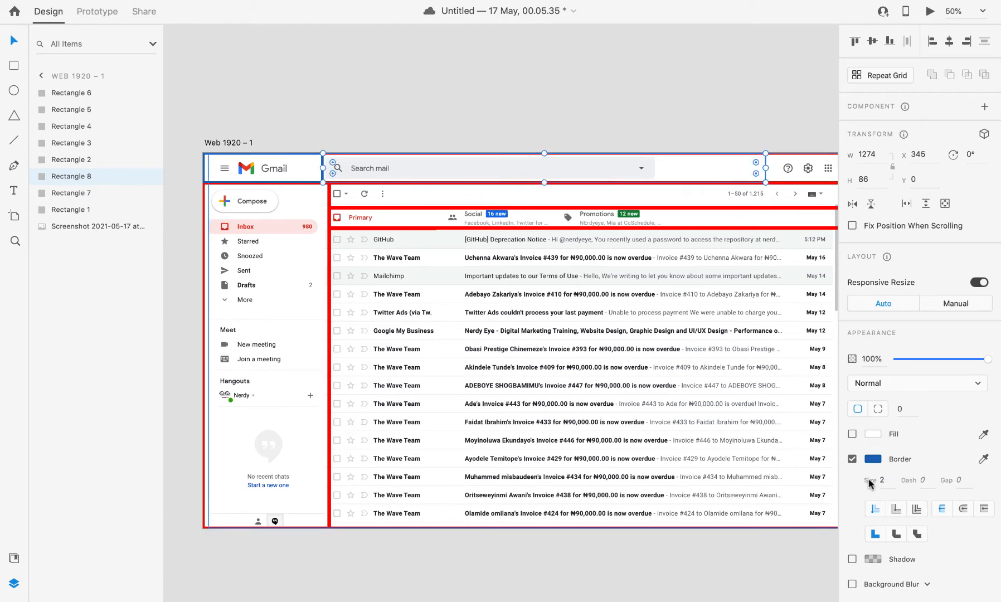
pyautogui.click(71, 193)
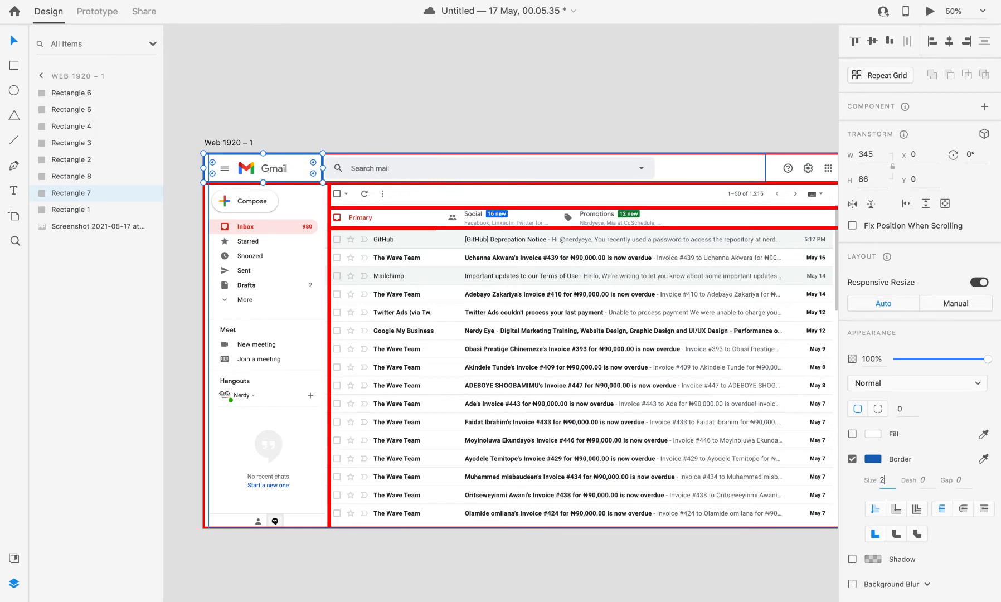
pyautogui.click(384, 561)
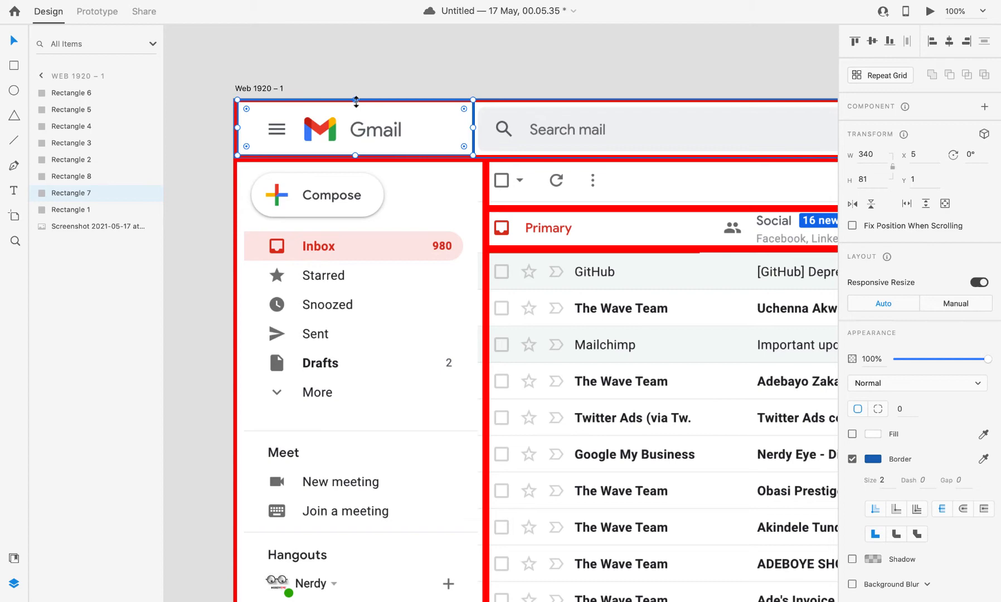
# Lower Rectangle 8's top edge to H 81, Y 1, then view the live Gmail inbox
pyautogui.click(70, 177)
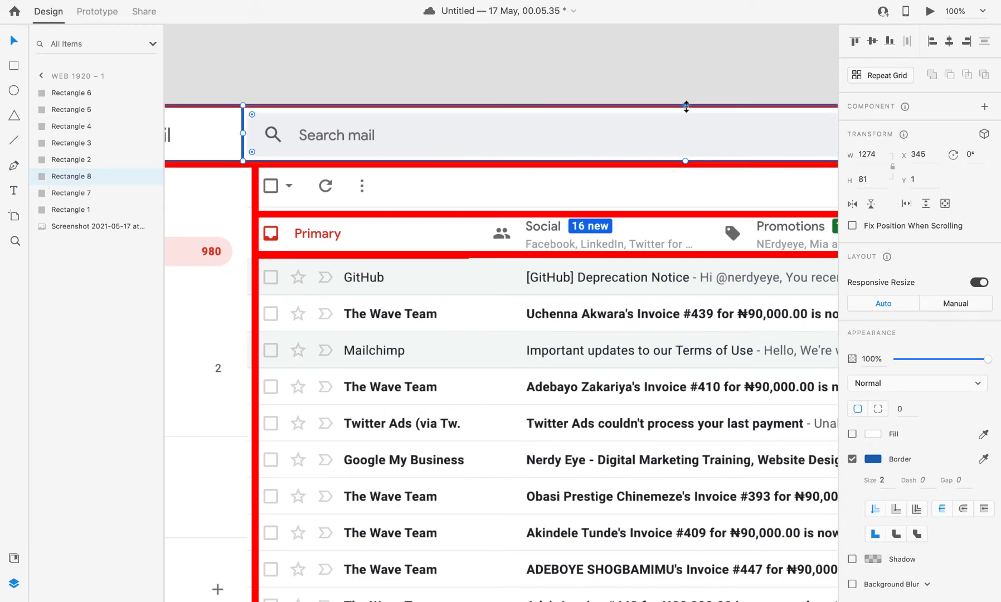
pyautogui.click(951, 11)
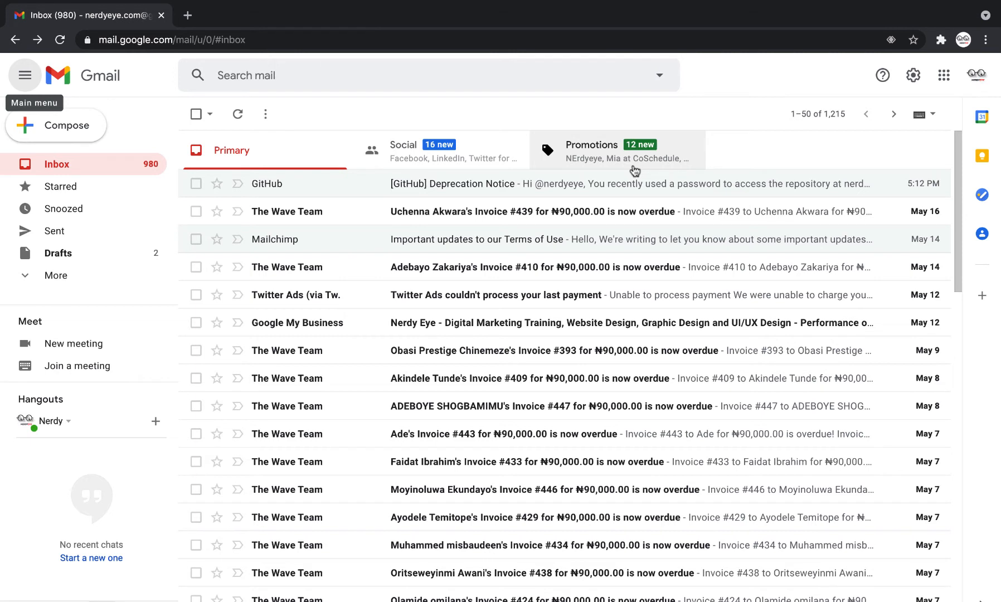
pyautogui.moveTo(739, 81)
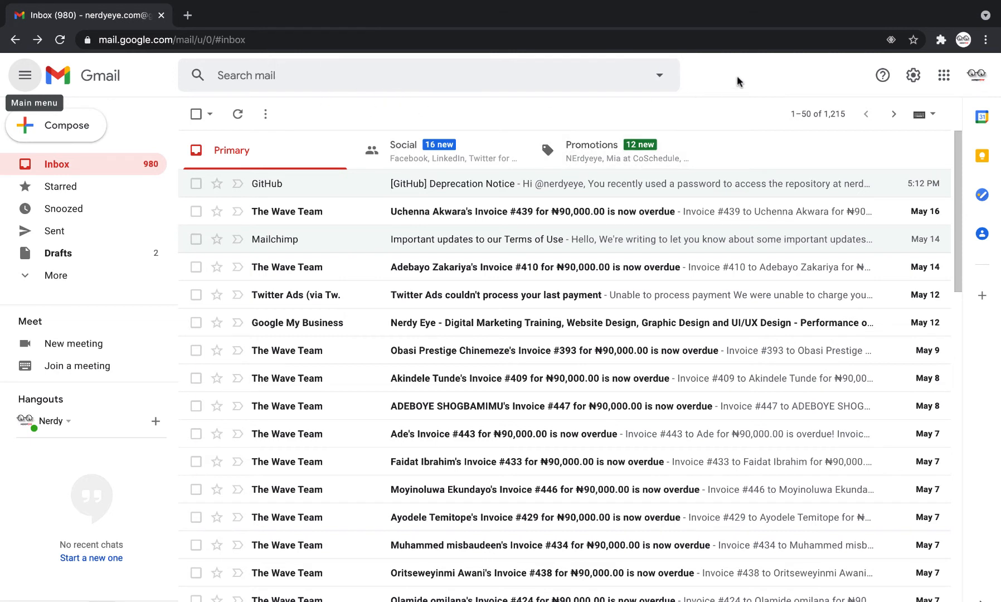
pyautogui.moveTo(24, 76)
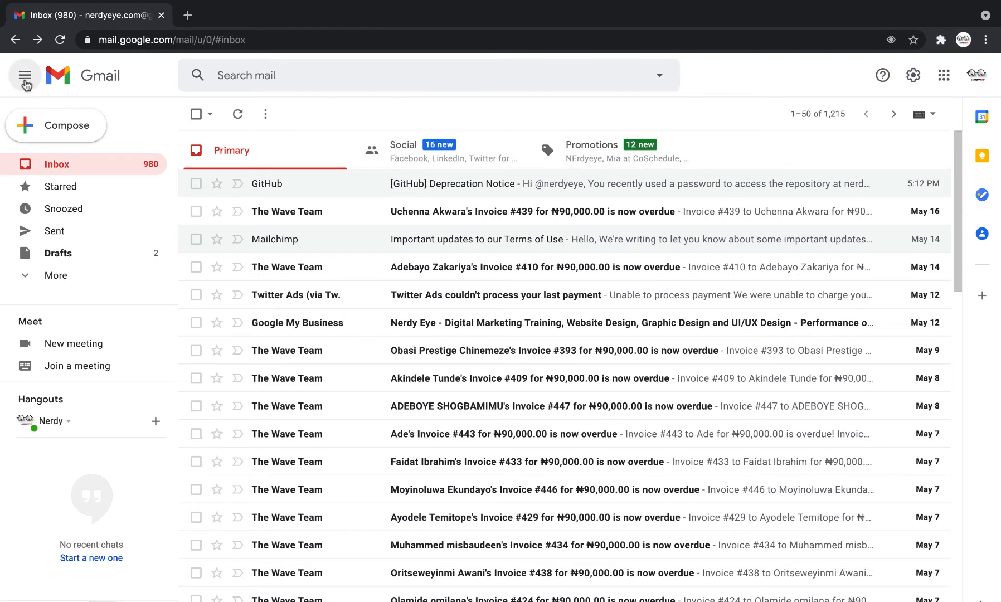
pyautogui.moveTo(24, 75)
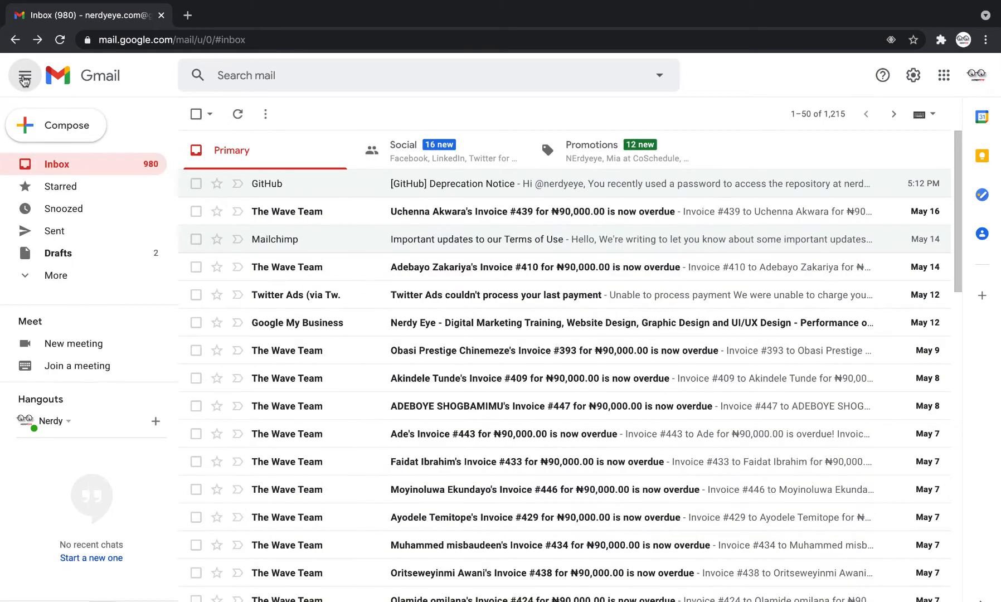
# Toggle Gmail's main menu between collapsed and expanded several times, leave it expanded, and return to XD
pyautogui.click(24, 75)
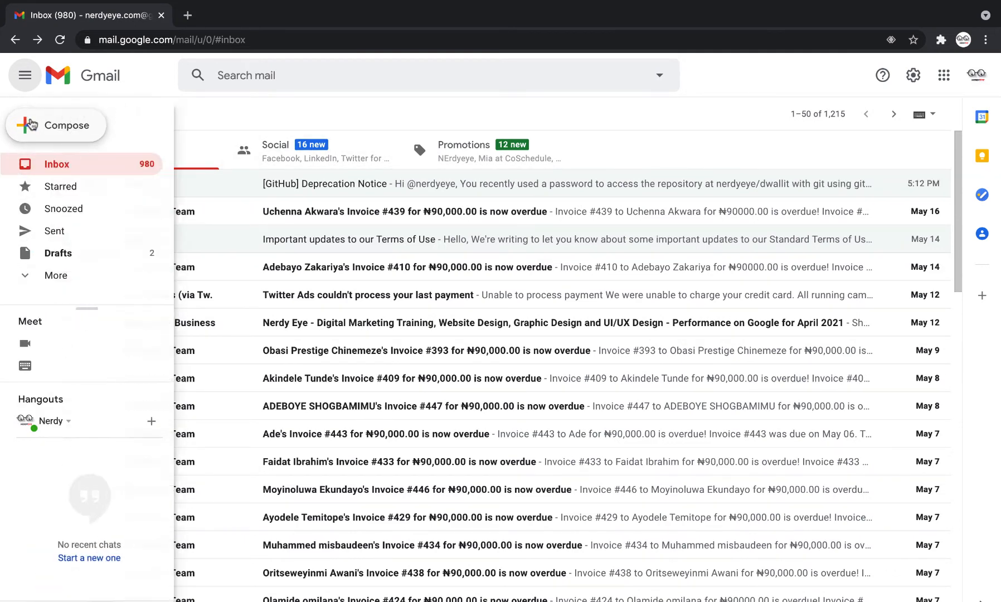
pyautogui.click(25, 74)
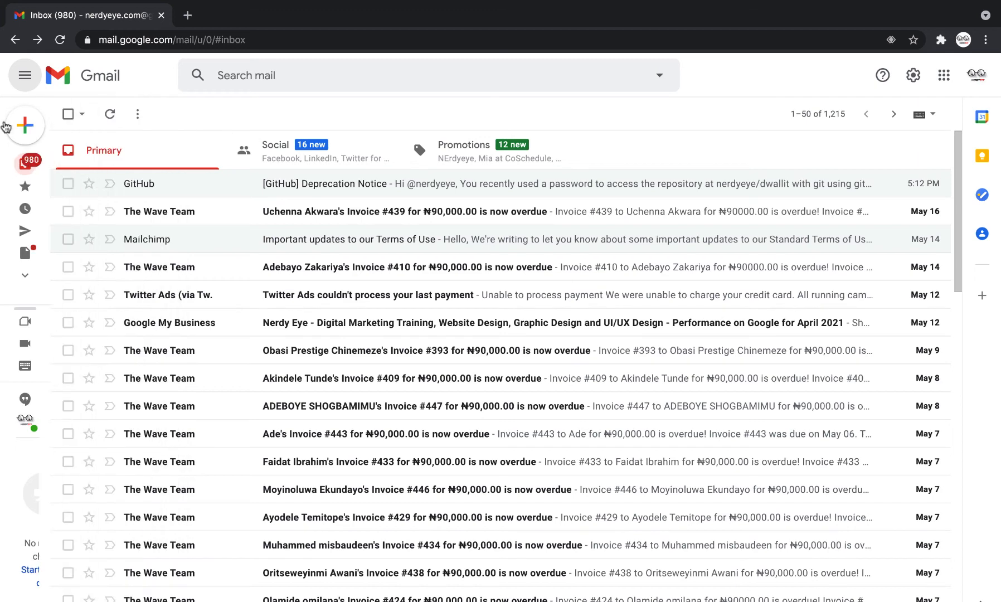
pyautogui.moveTo(24, 76)
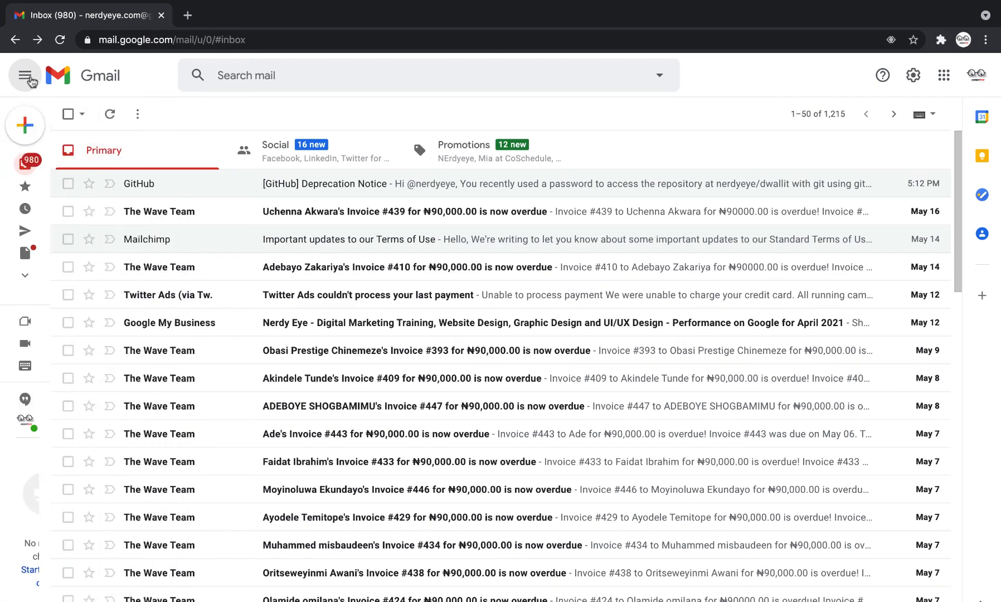
pyautogui.click(25, 75)
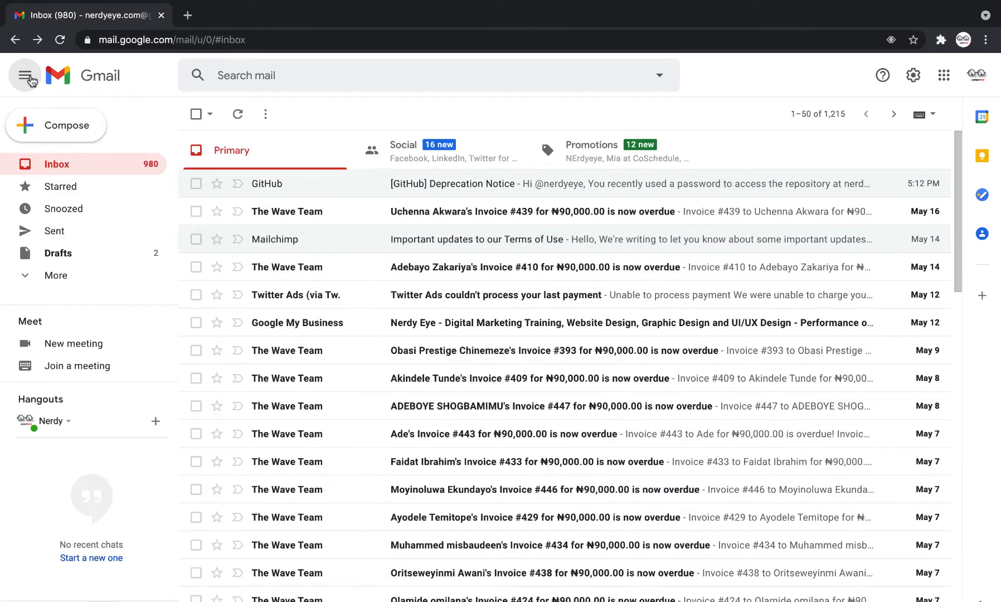
pyautogui.click(25, 74)
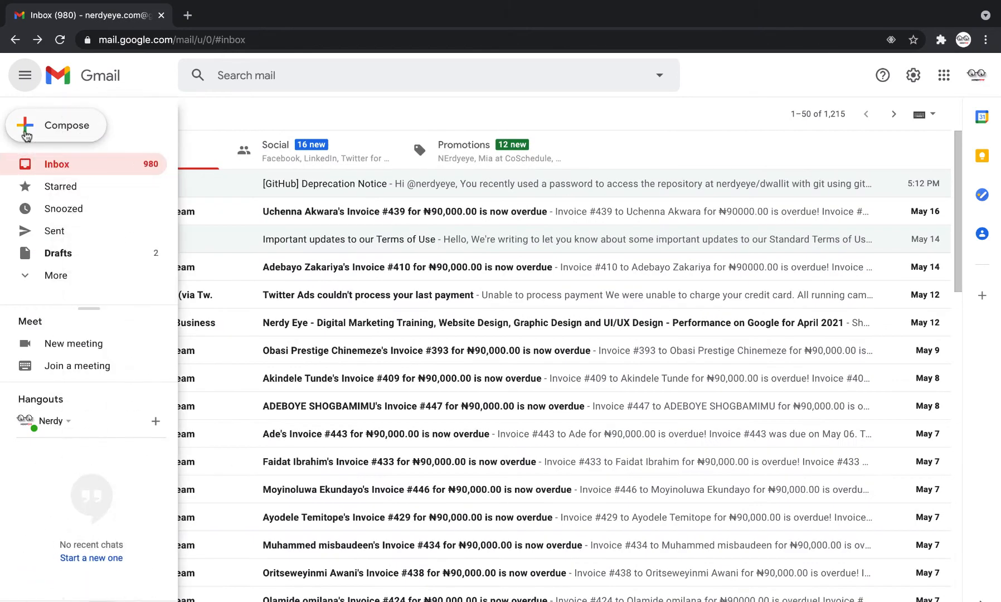
pyautogui.click(24, 75)
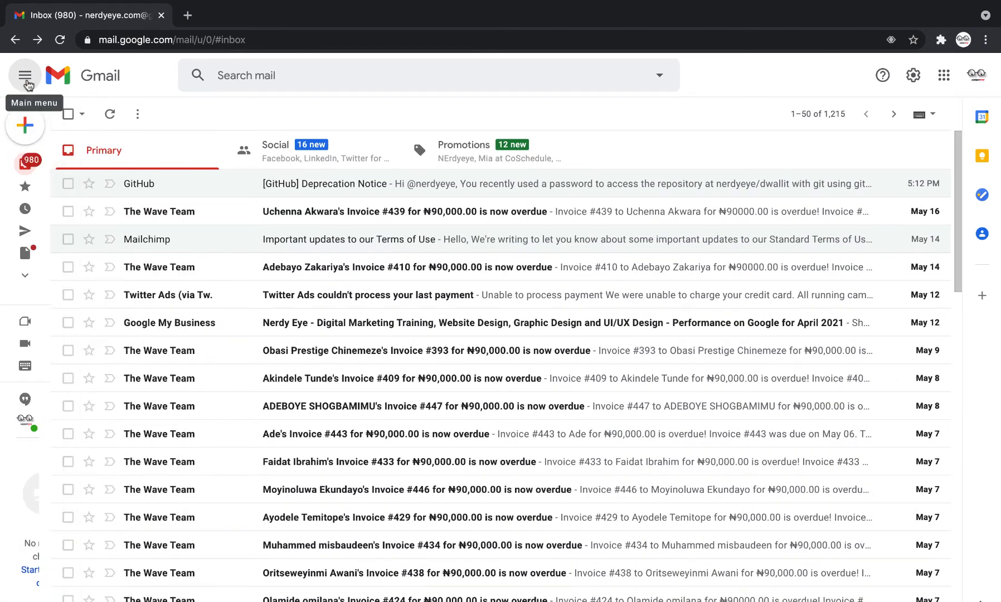
pyautogui.click(25, 75)
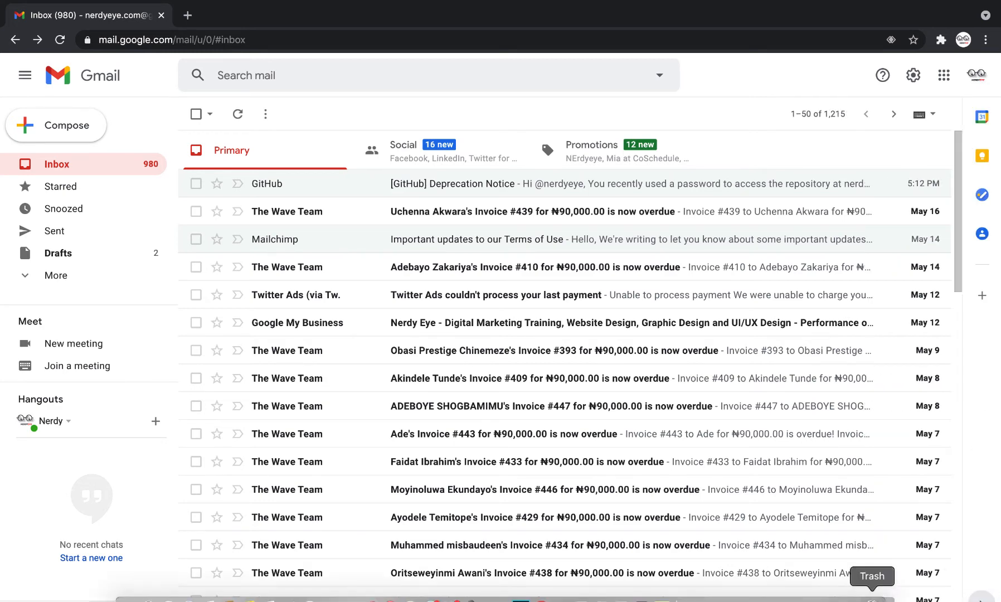
pyautogui.press('alt+tab')
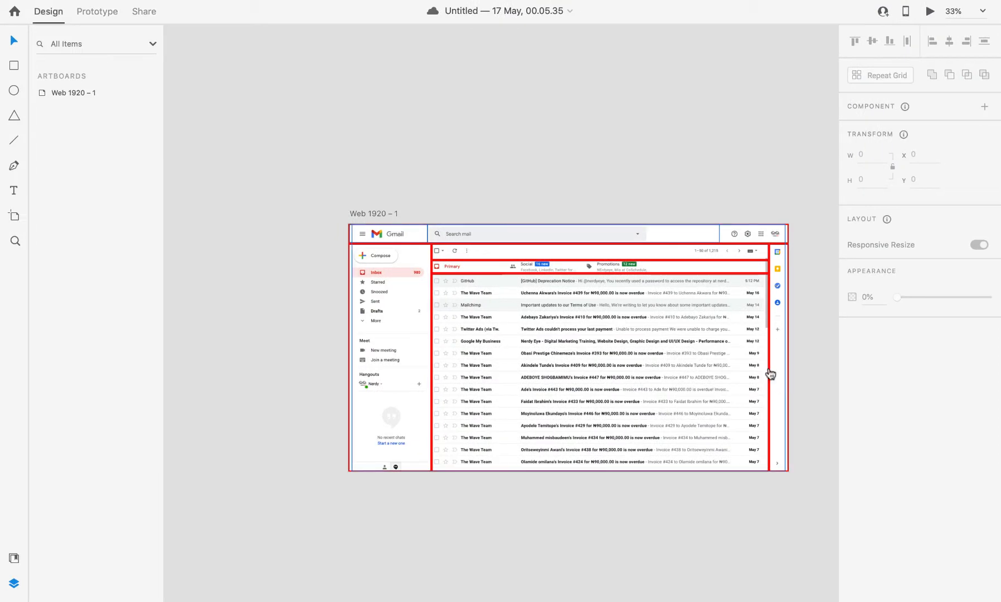
pyautogui.moveTo(615, 311)
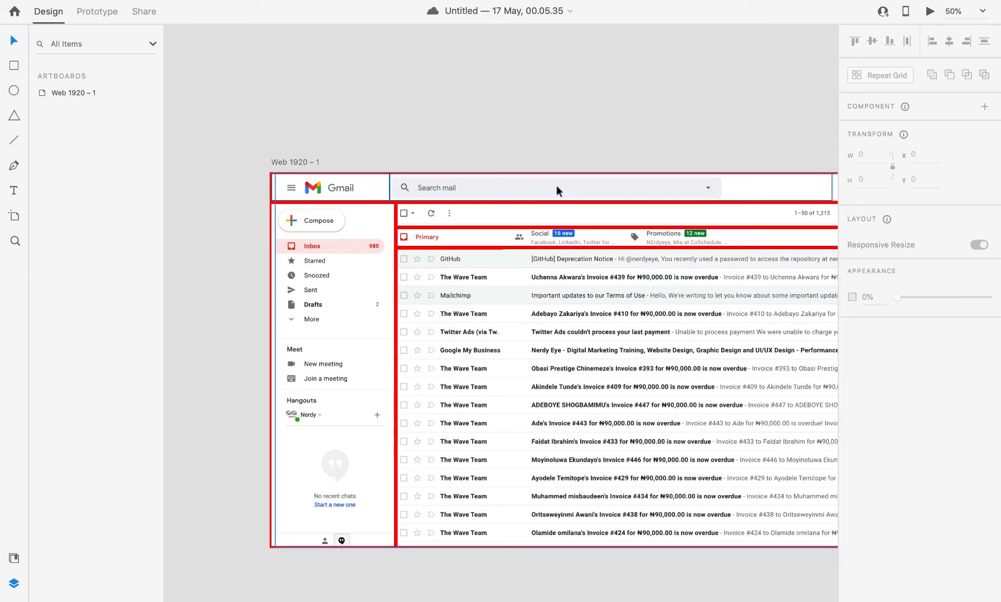
pyautogui.moveTo(517, 323)
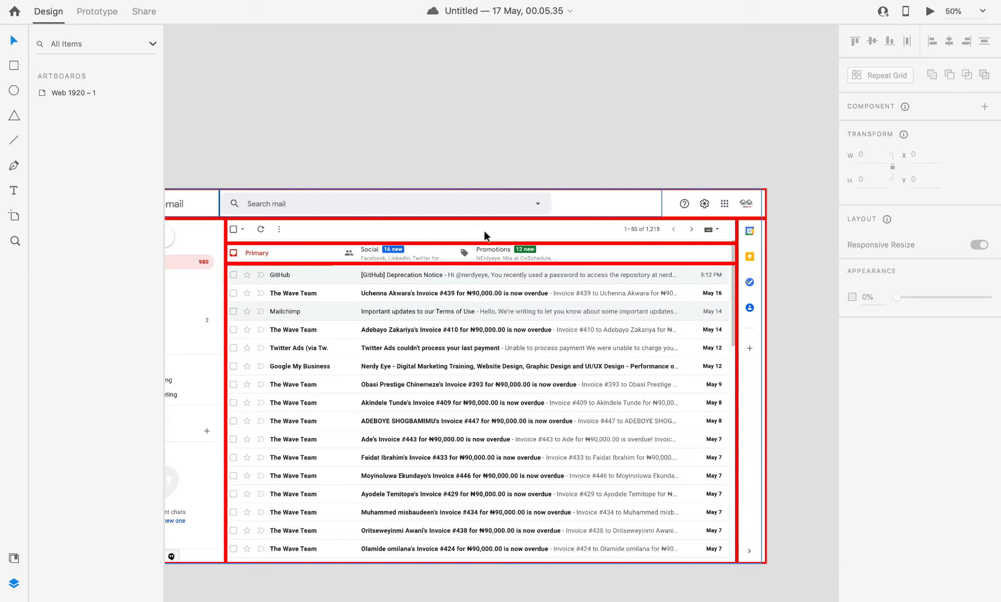
pyautogui.moveTo(491, 243)
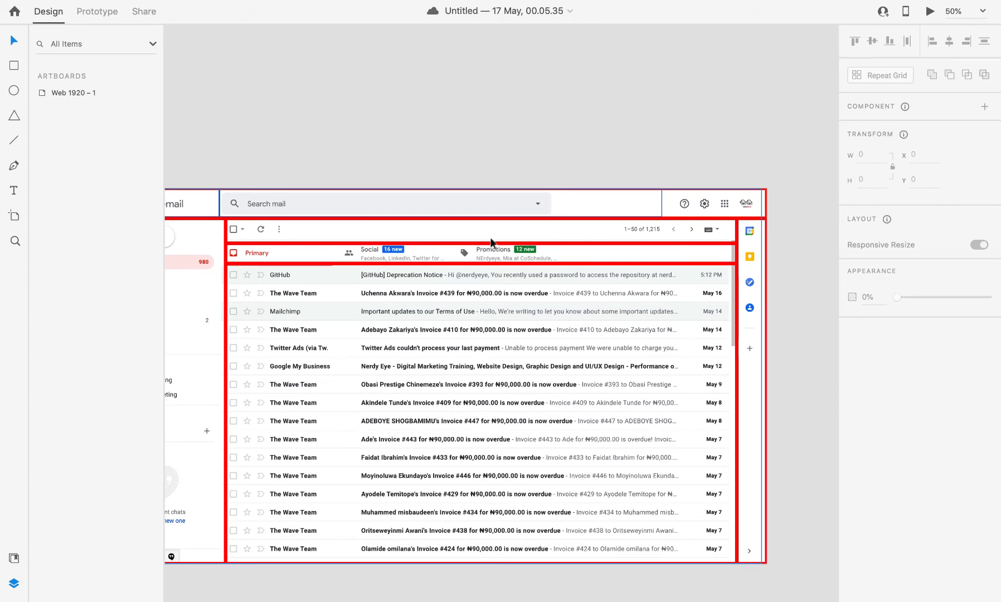
pyautogui.moveTo(517, 350)
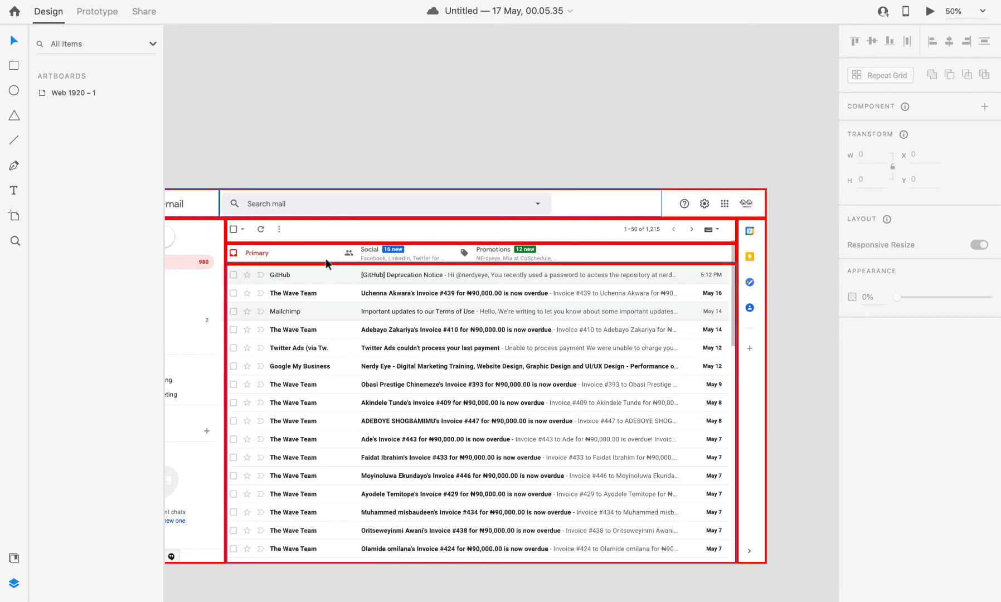
pyautogui.moveTo(324, 234)
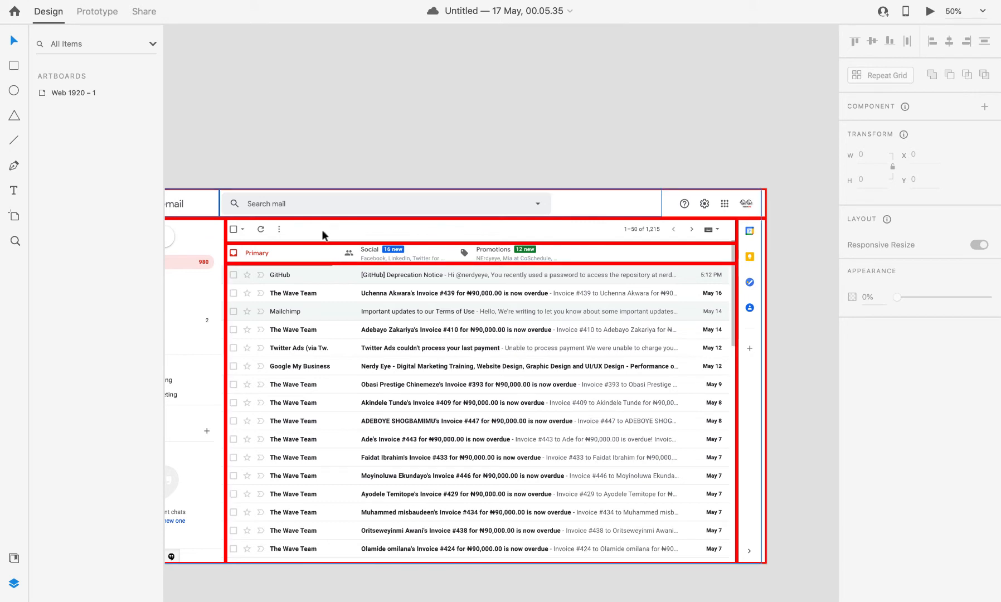
pyautogui.moveTo(288, 252)
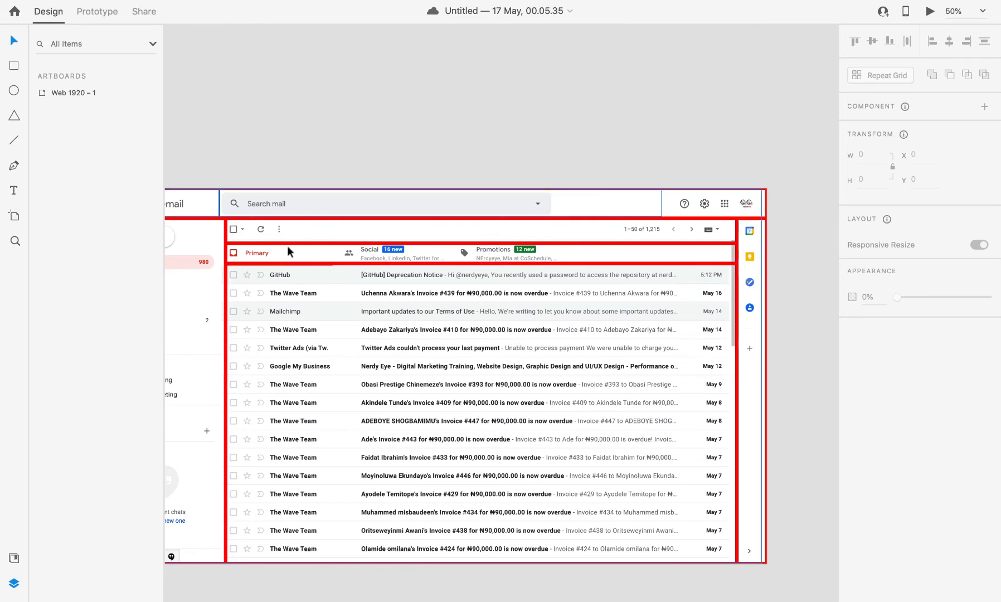
pyautogui.moveTo(234, 219)
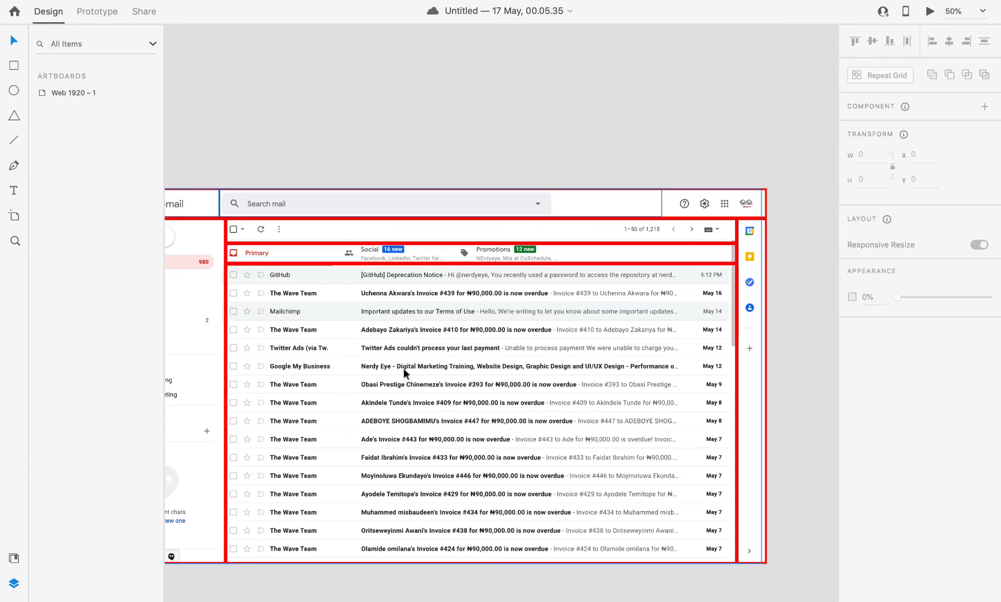
pyautogui.moveTo(406, 343)
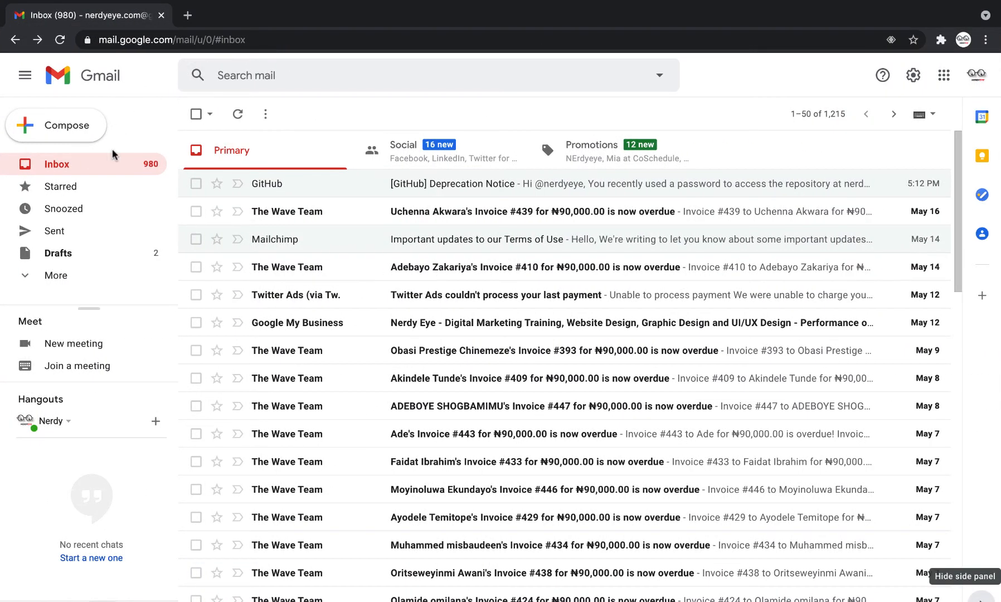
pyautogui.moveTo(396, 296)
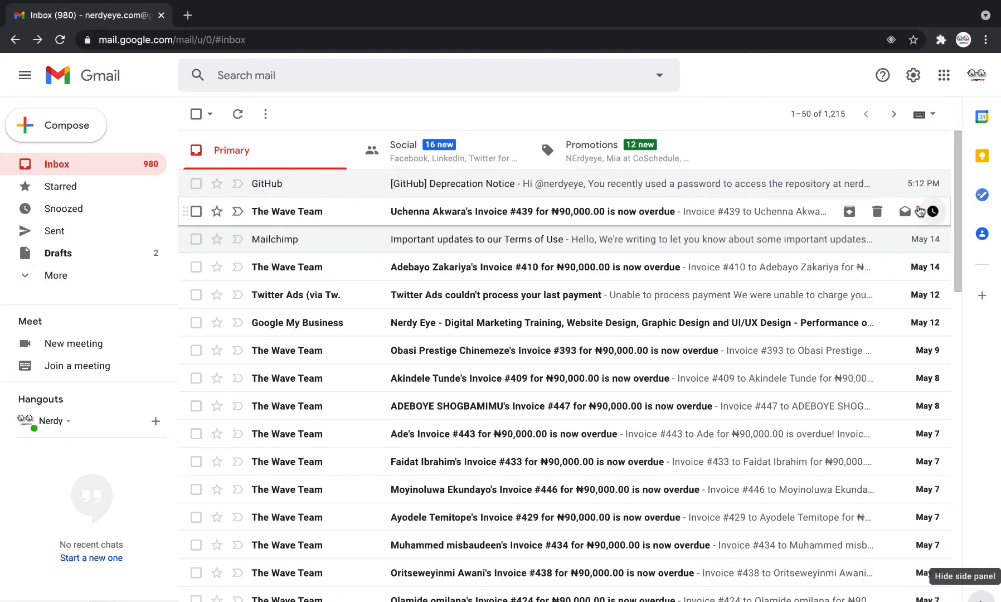
# Expand Gmail's More folders list and collapse it again with Less
pyautogui.scroll(-3)
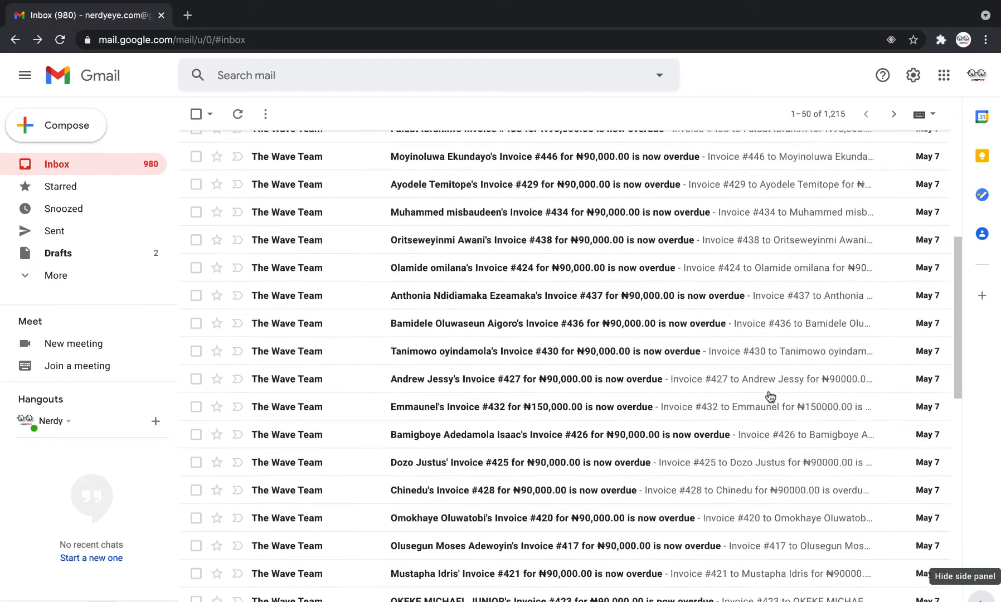
pyautogui.scroll(3)
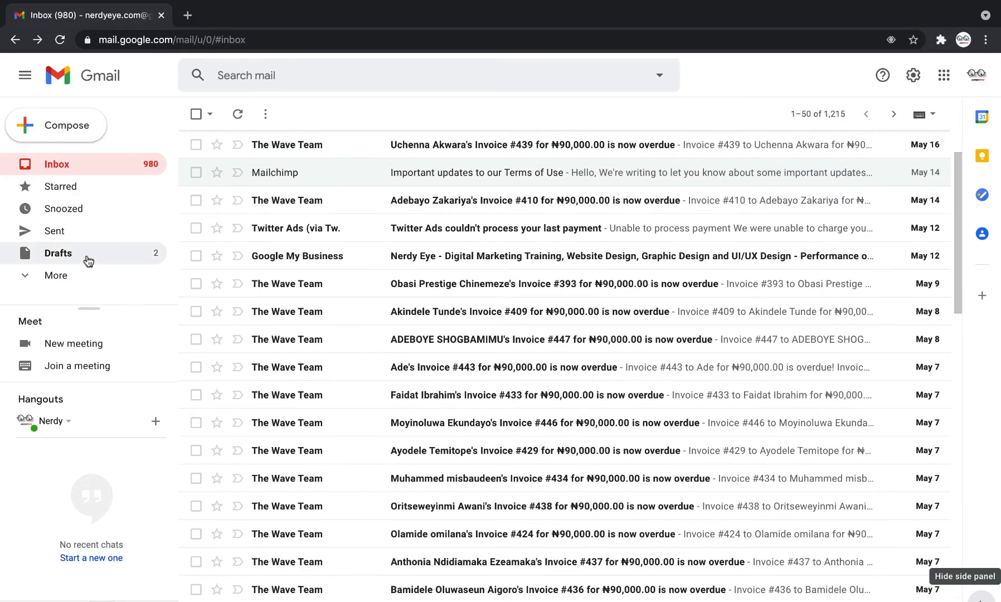
pyautogui.click(56, 276)
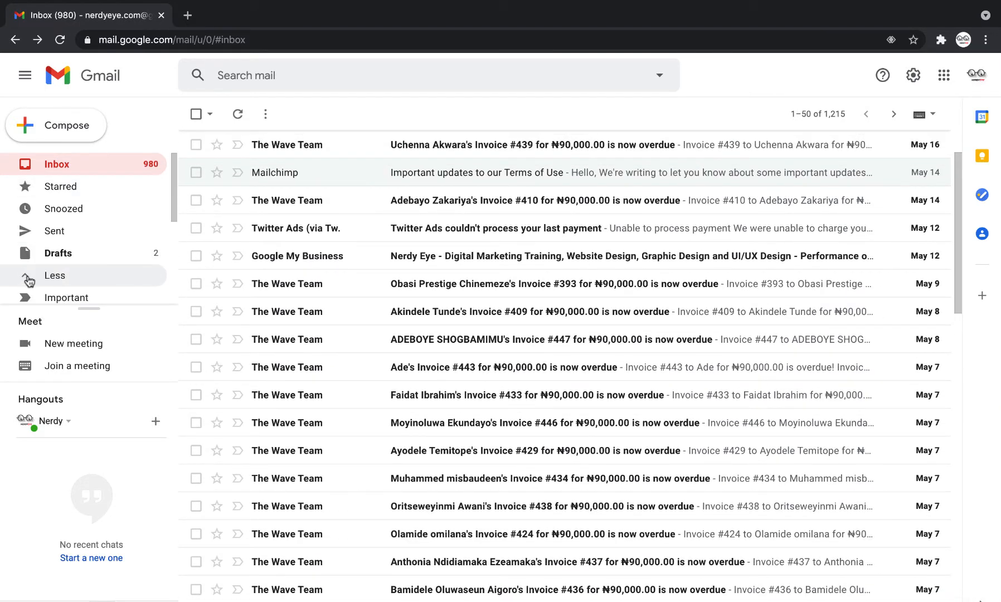
pyautogui.click(55, 276)
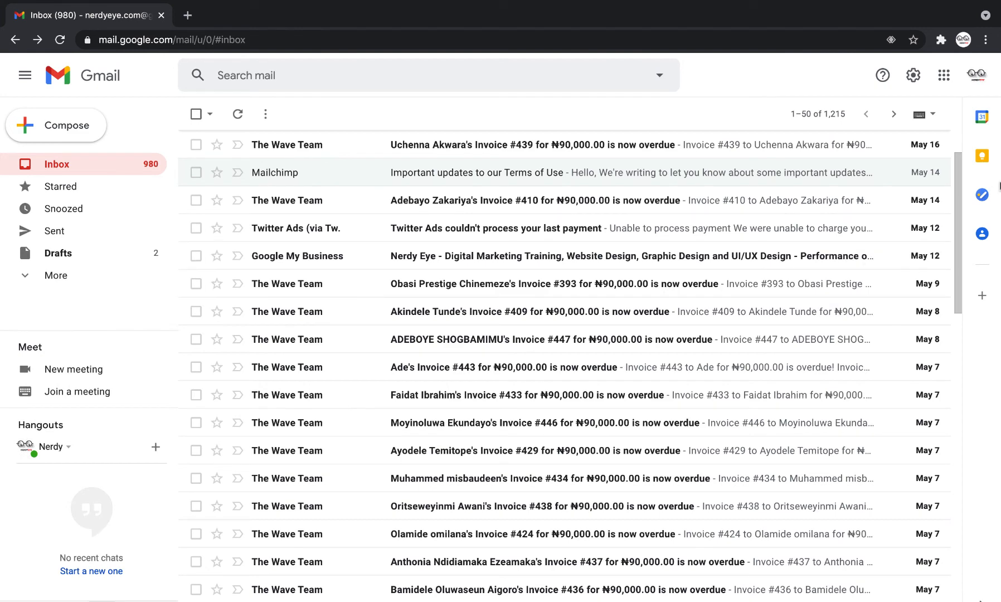
pyautogui.click(976, 75)
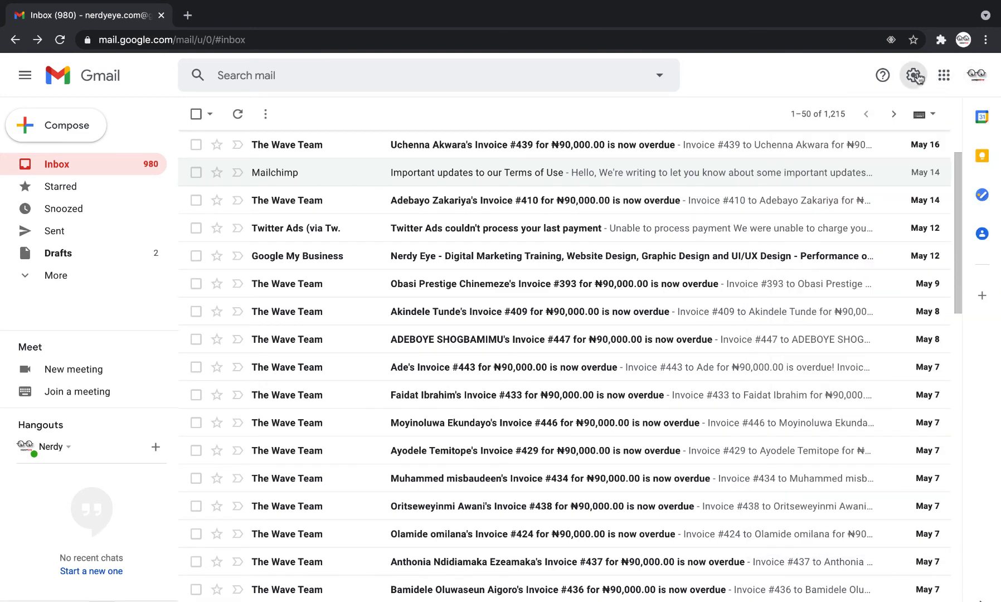
pyautogui.click(912, 75)
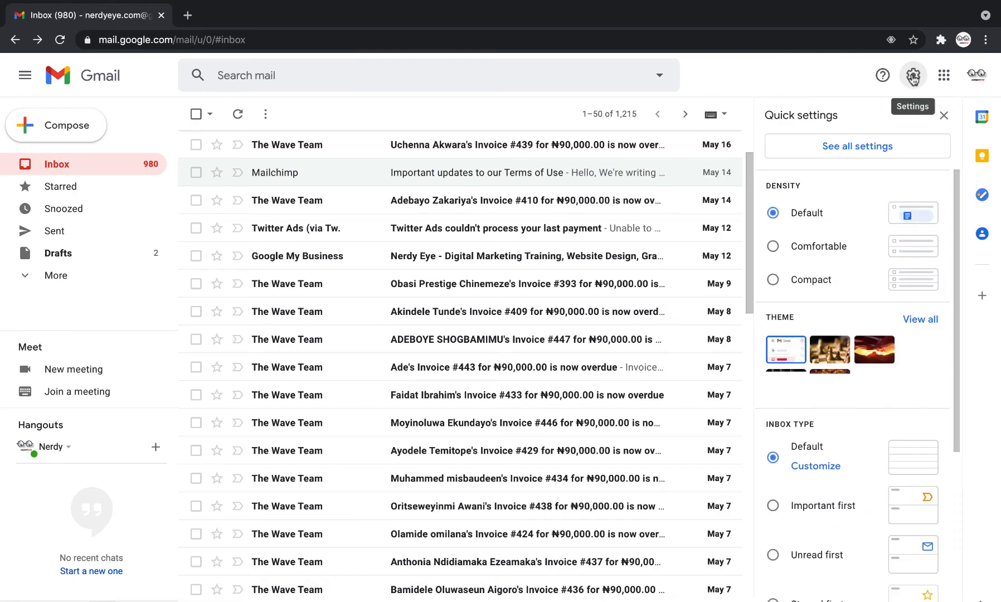
pyautogui.click(944, 116)
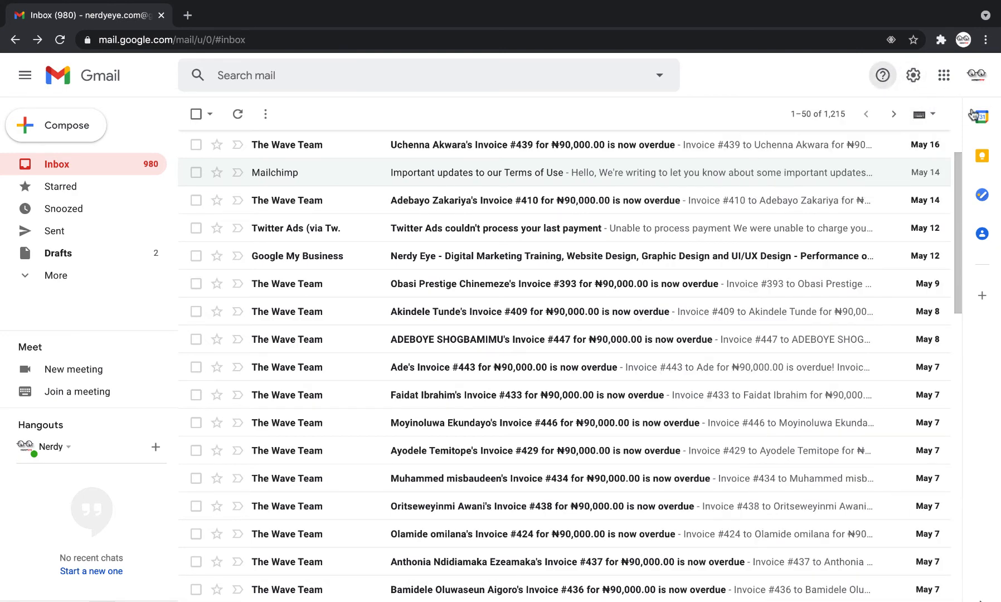
pyautogui.moveTo(981, 195)
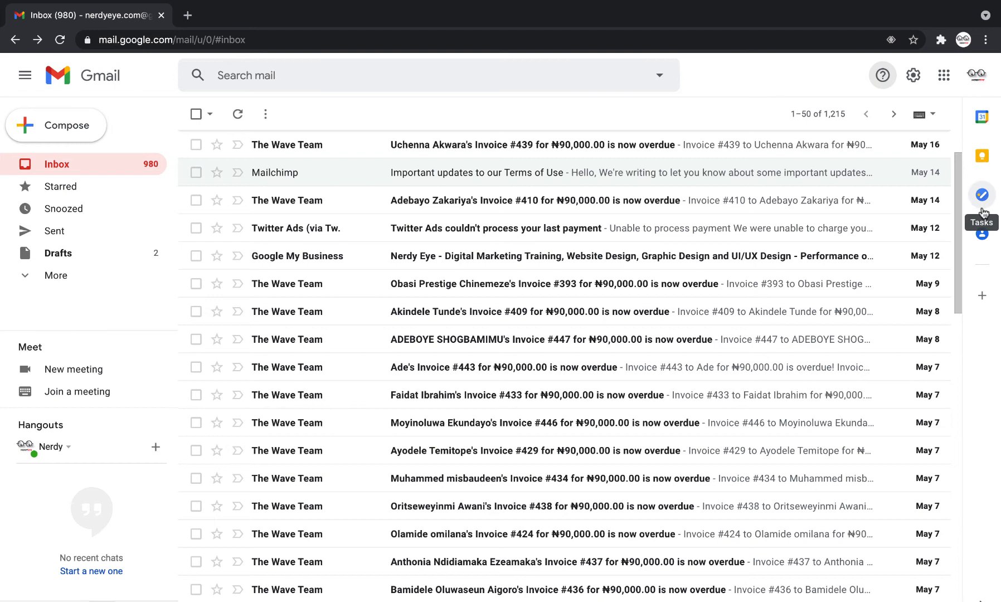
pyautogui.click(981, 195)
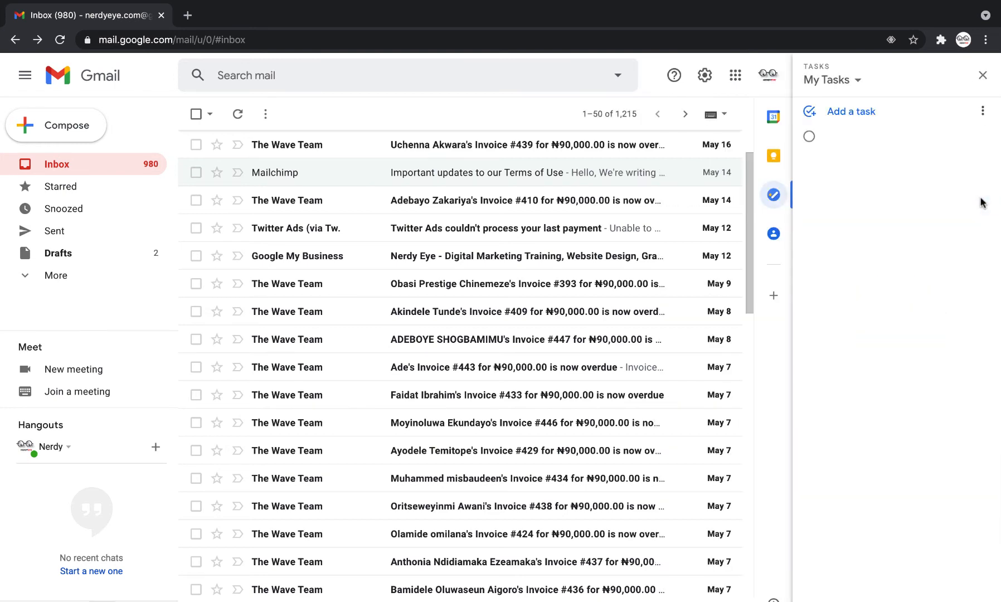
pyautogui.click(982, 75)
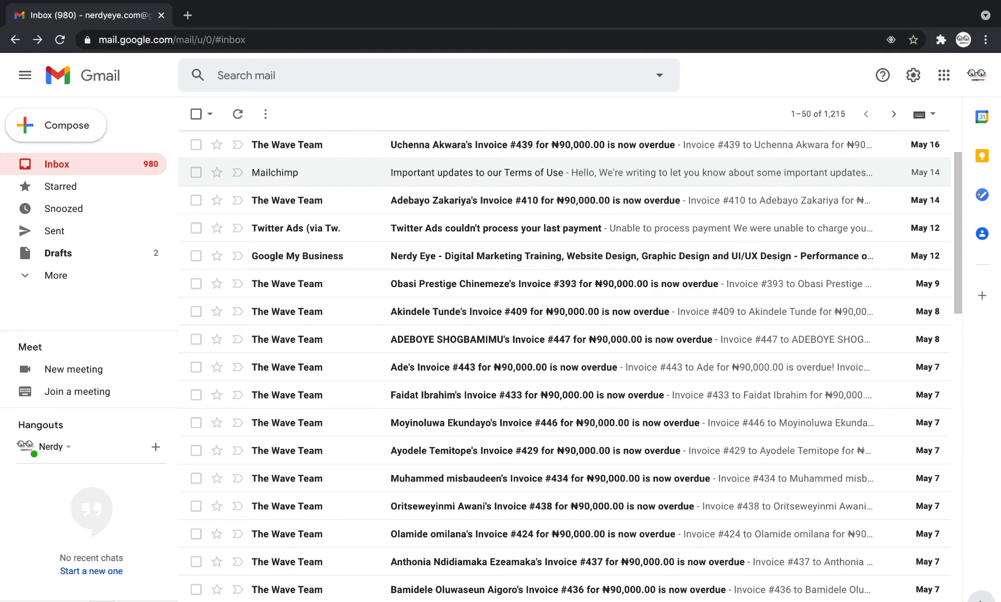
pyautogui.moveTo(756, 394)
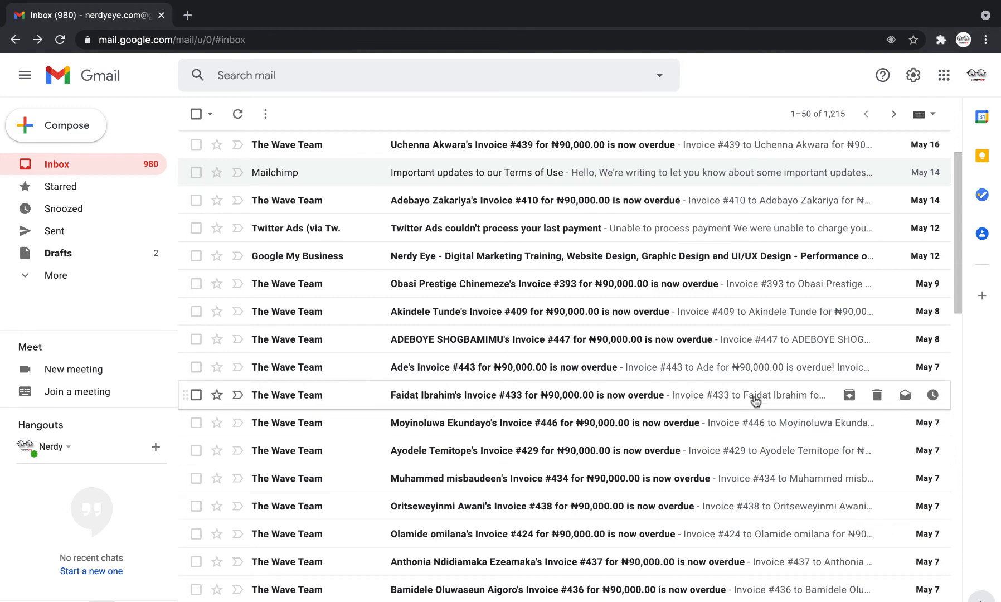